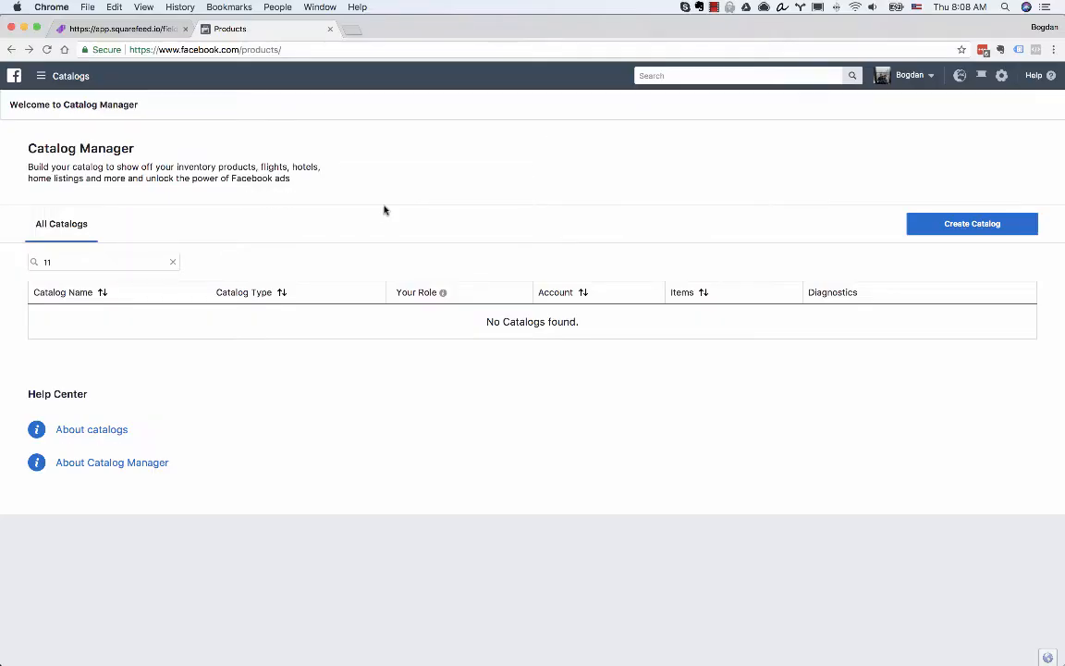
mouse_move(126, 114)
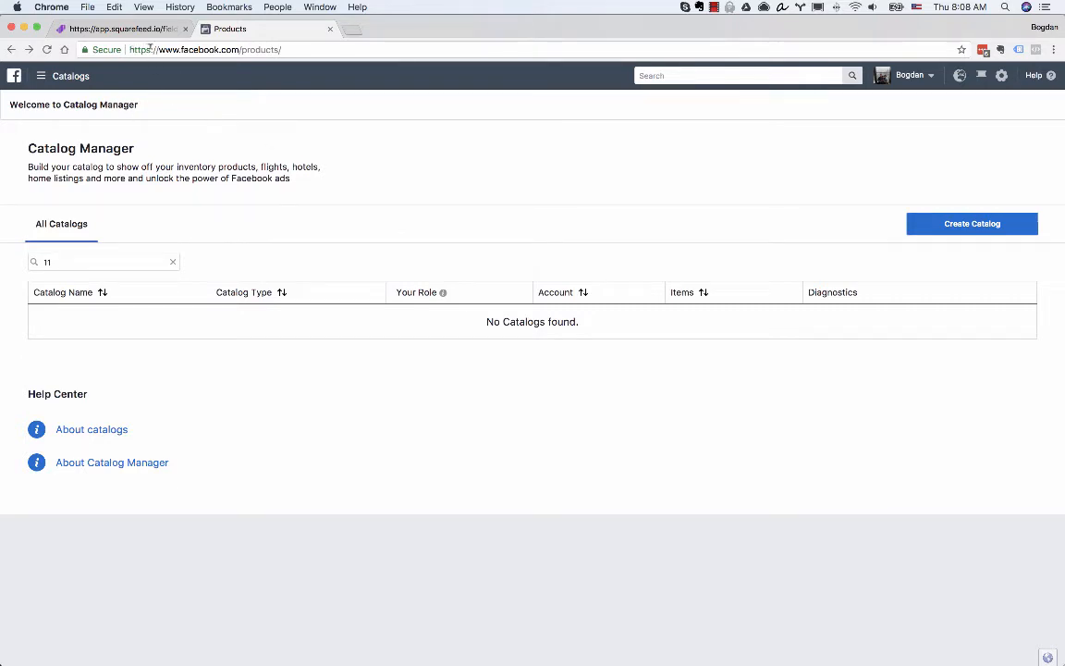
mouse_move(312, 129)
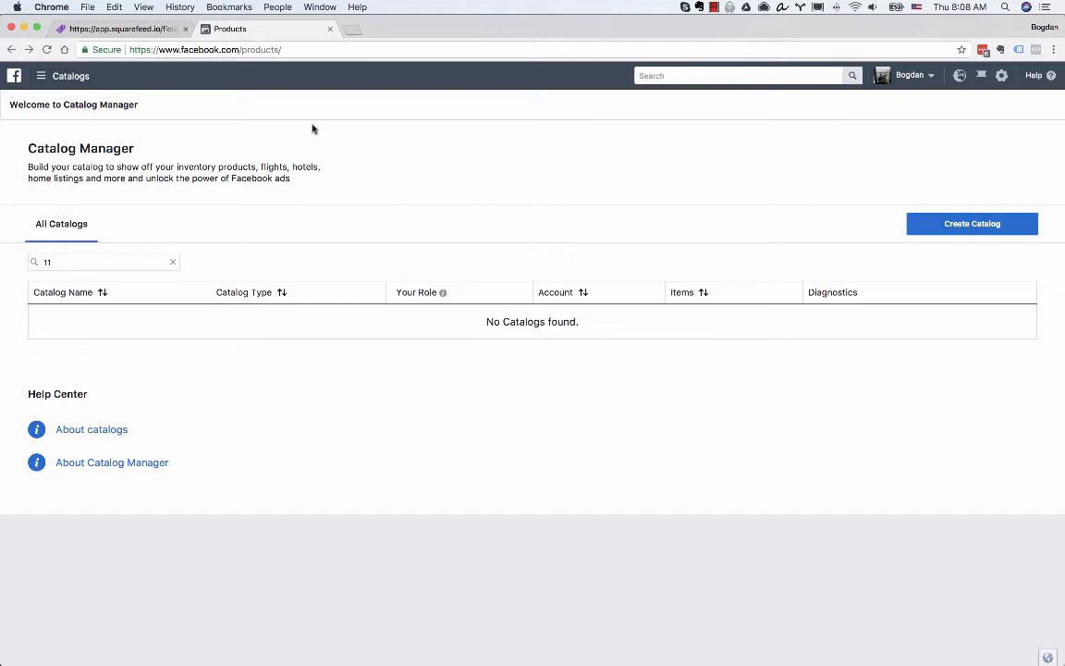
mouse_move(788, 196)
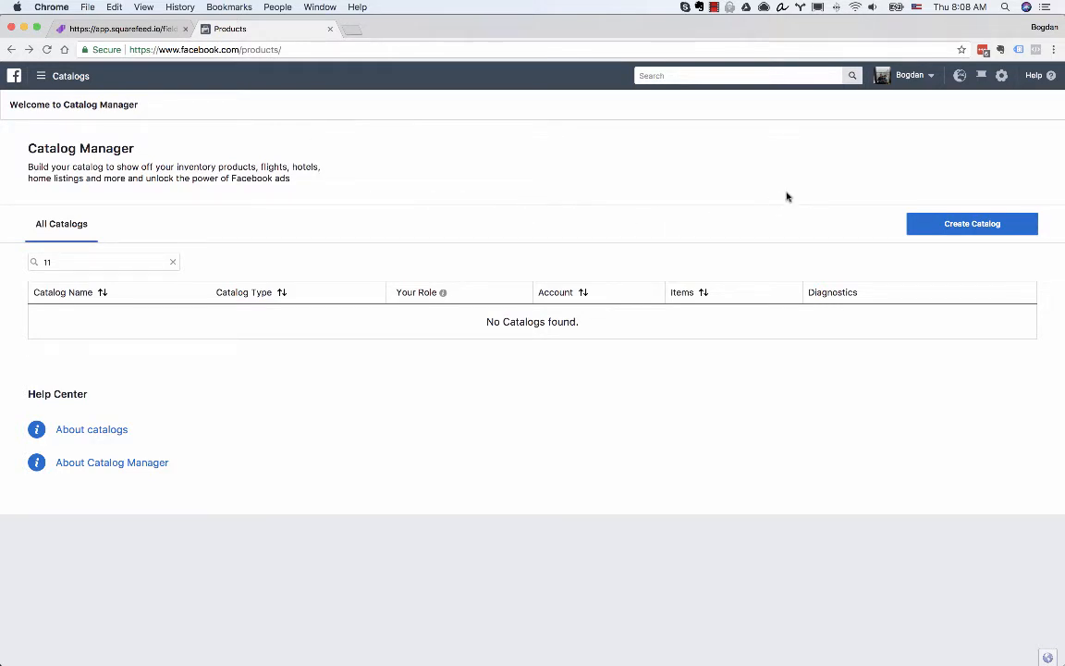
Create an E-commerce products catalog named My Catalog Products and reach its creation confirmation.
left_click(972, 222)
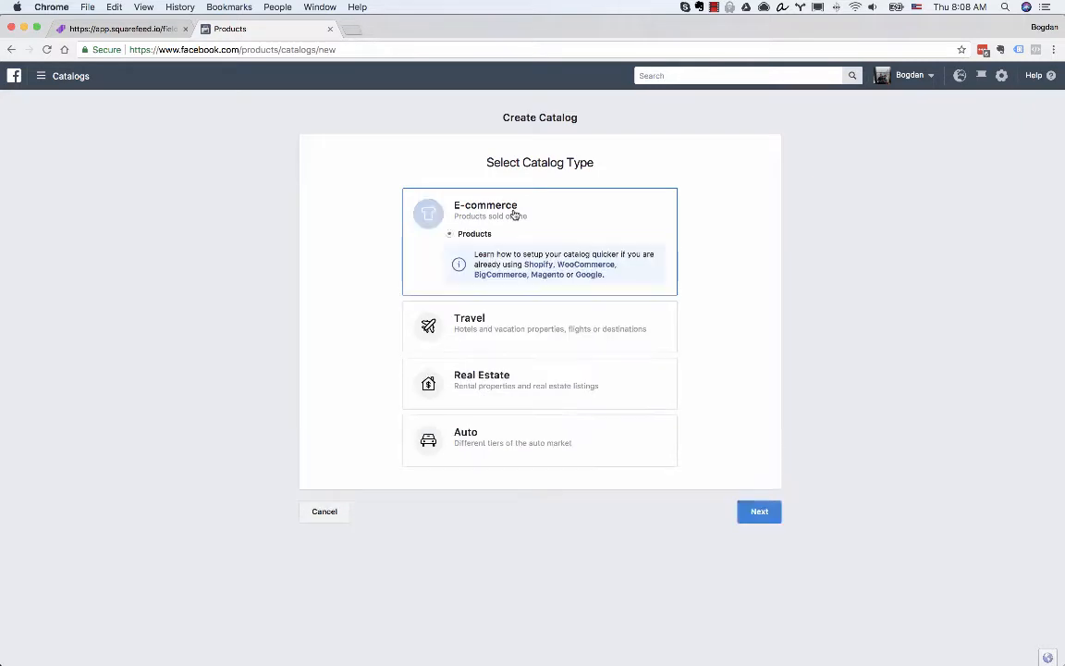
left_click(429, 214)
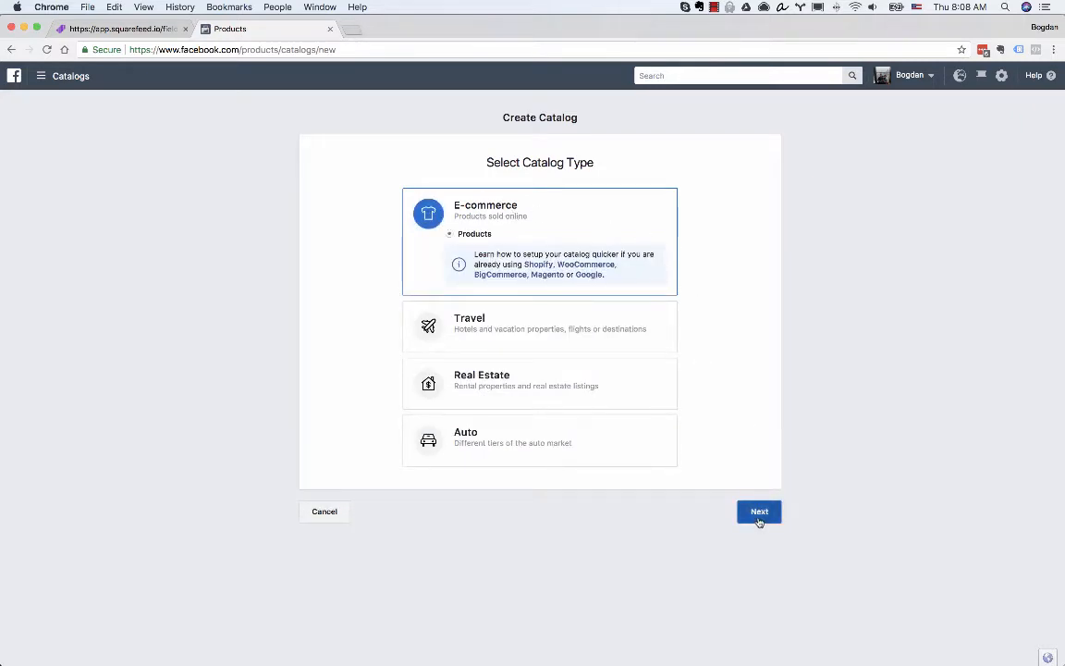
left_click(758, 511)
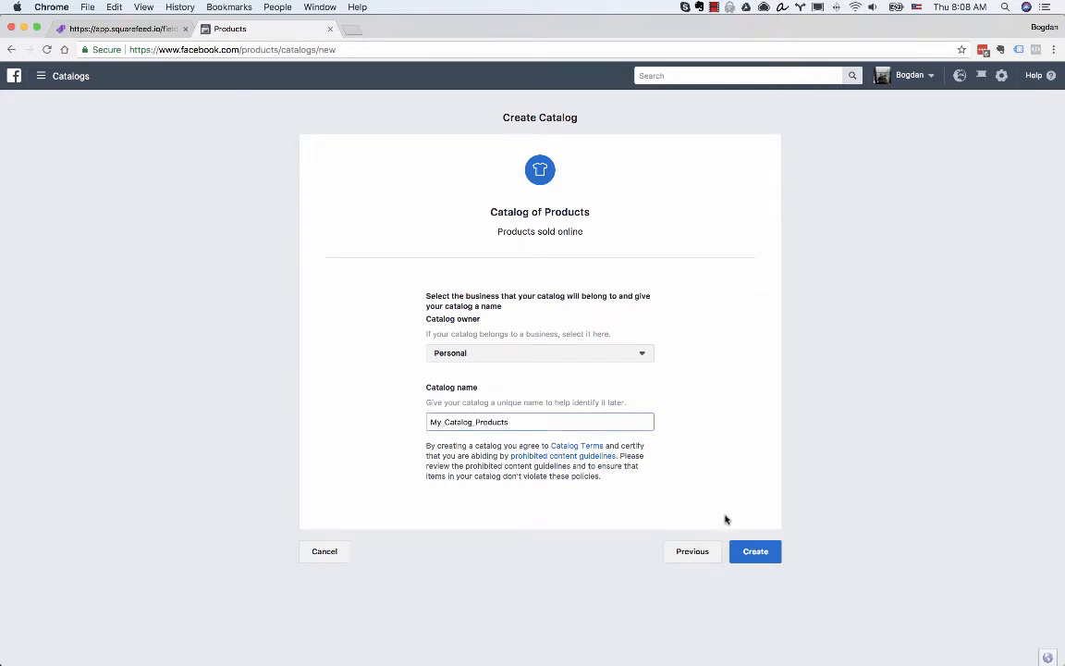
left_click(755, 551)
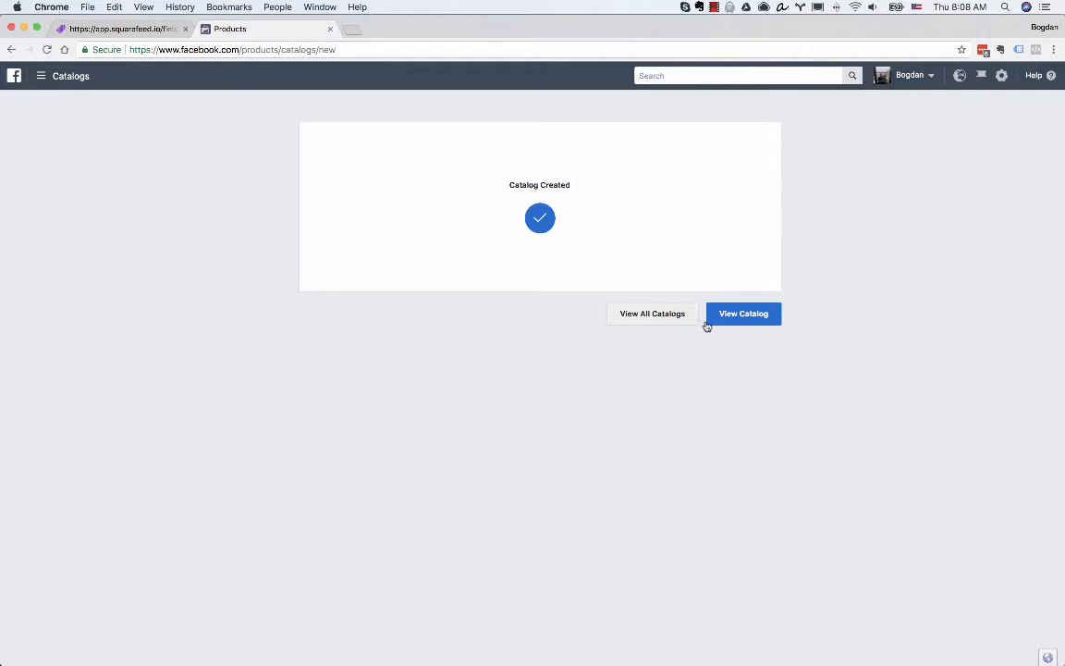
left_click(743, 315)
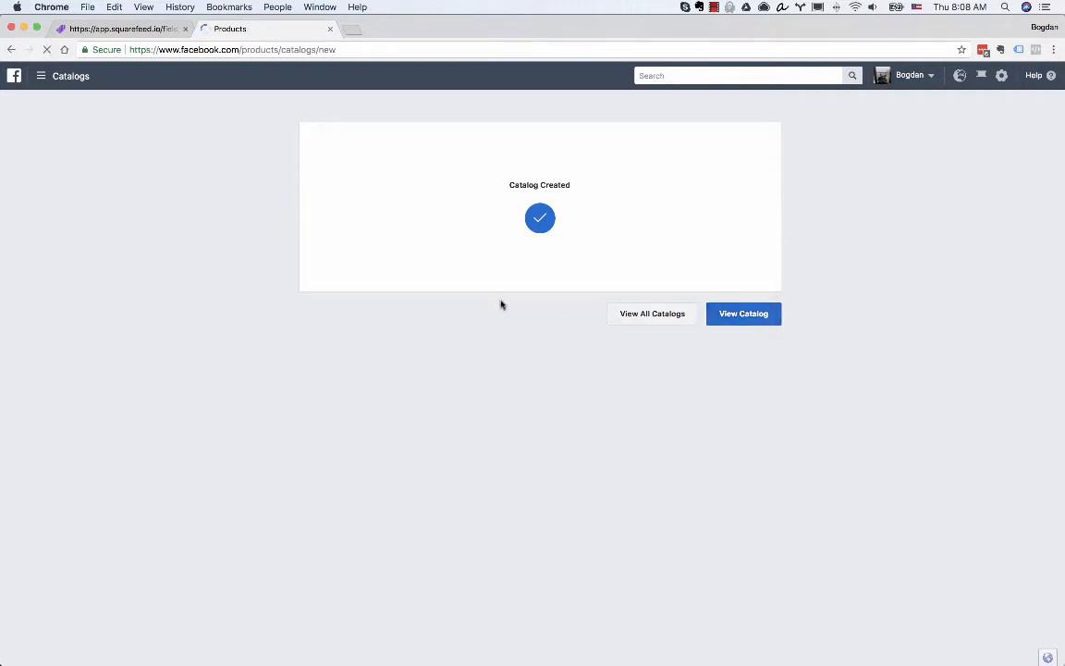
View the new catalog and start adding a data feed from its Data Sources.
left_click(743, 313)
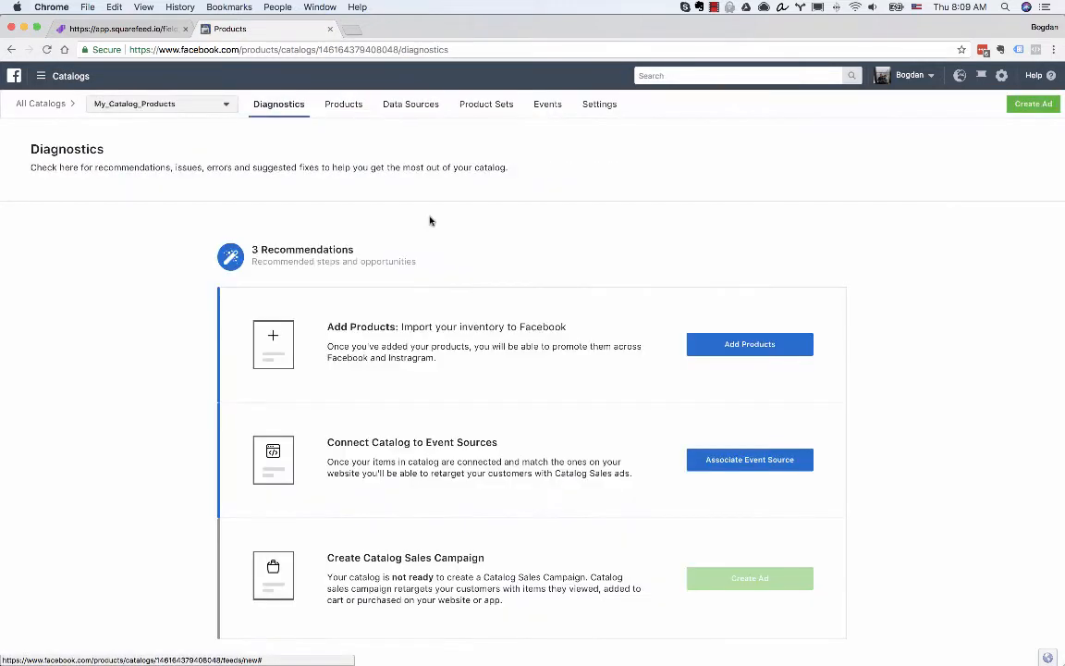
mouse_move(424, 185)
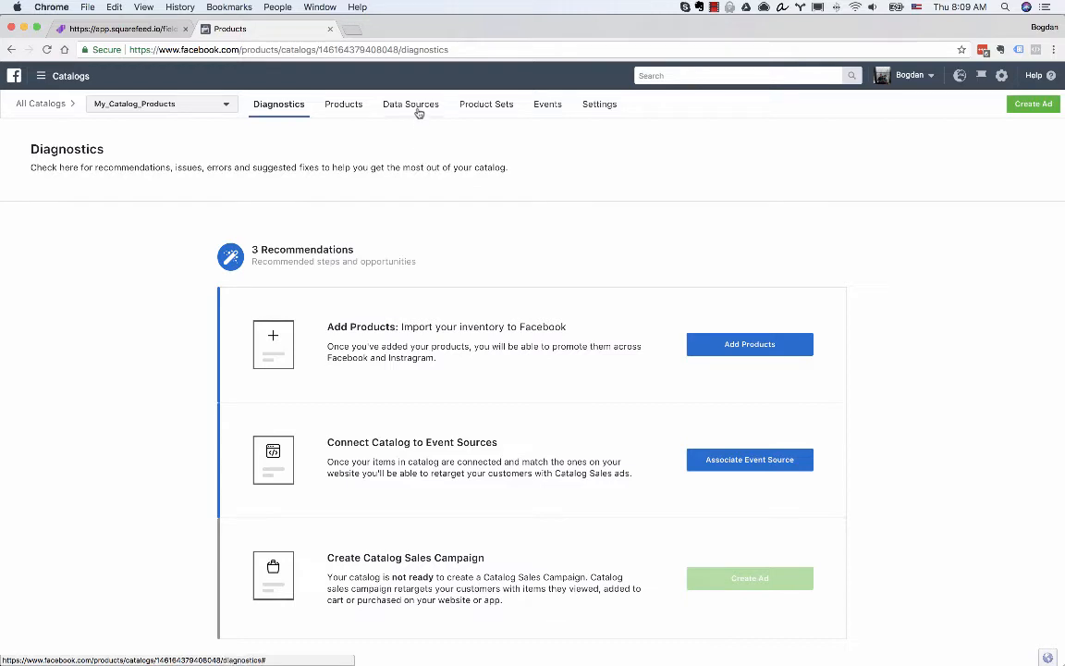
left_click(411, 104)
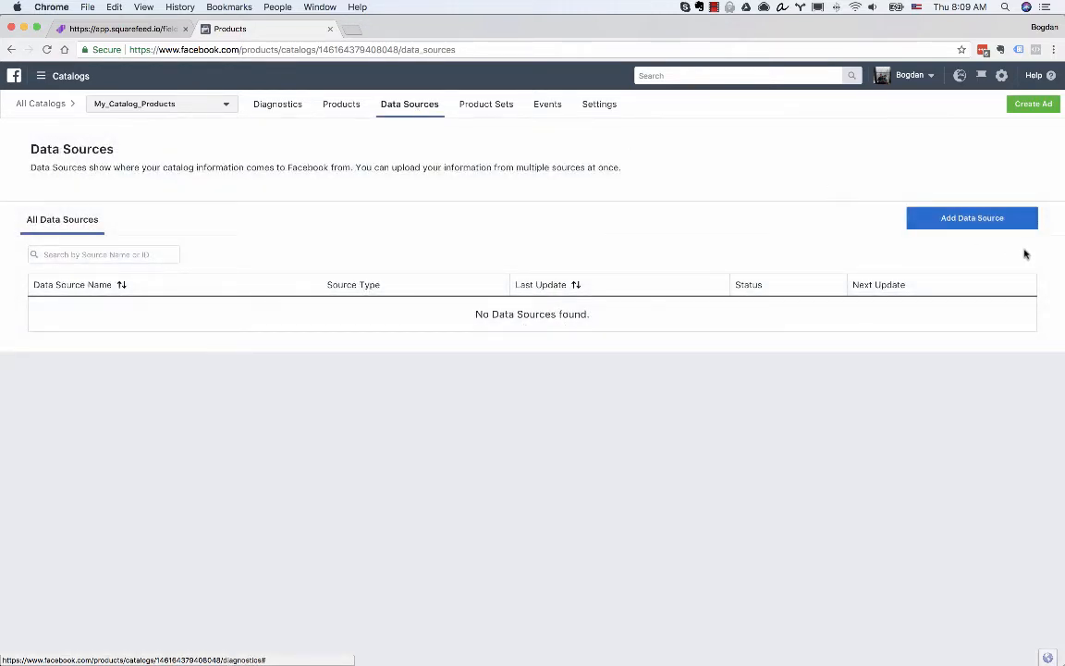
left_click(973, 218)
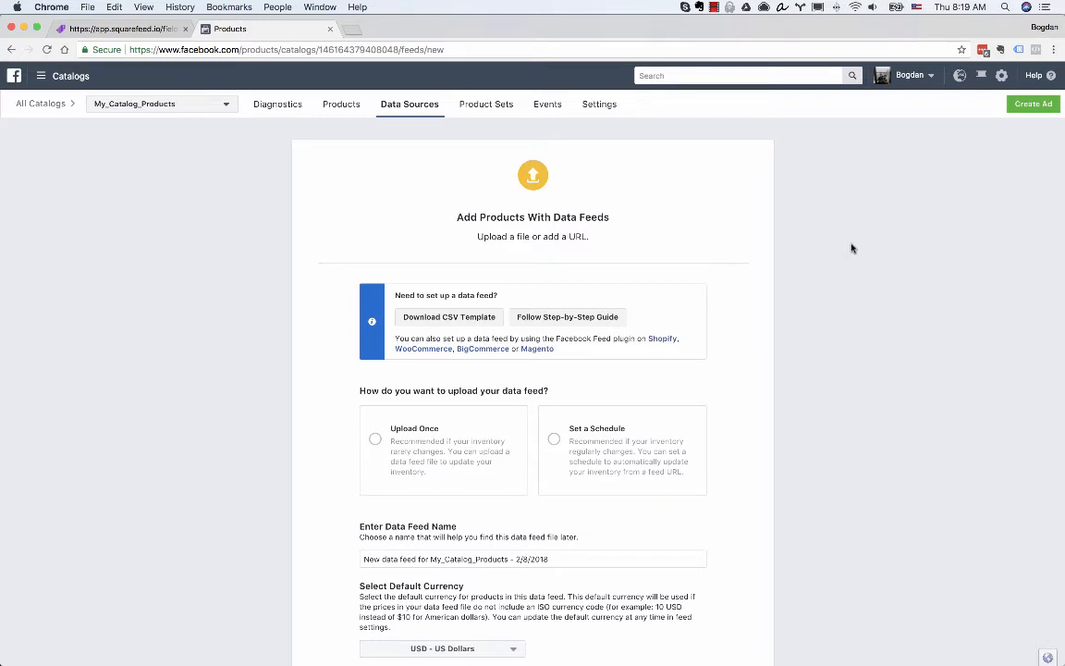
mouse_move(839, 248)
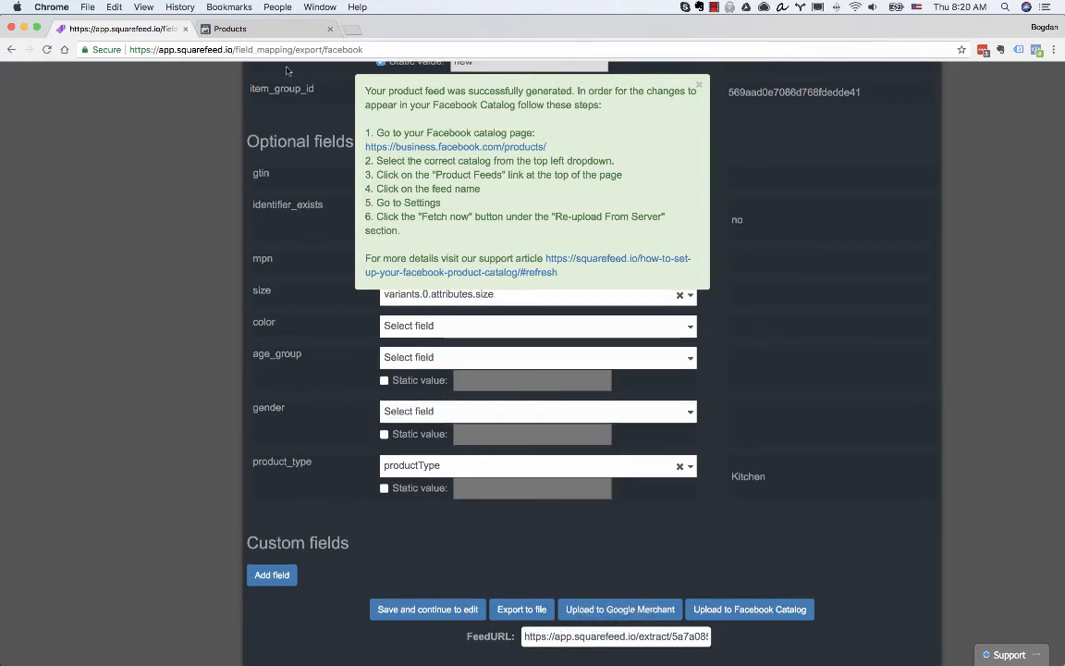
Return from the Squarefeed feed URL page to the Facebook data feed setup form.
left_click(229, 29)
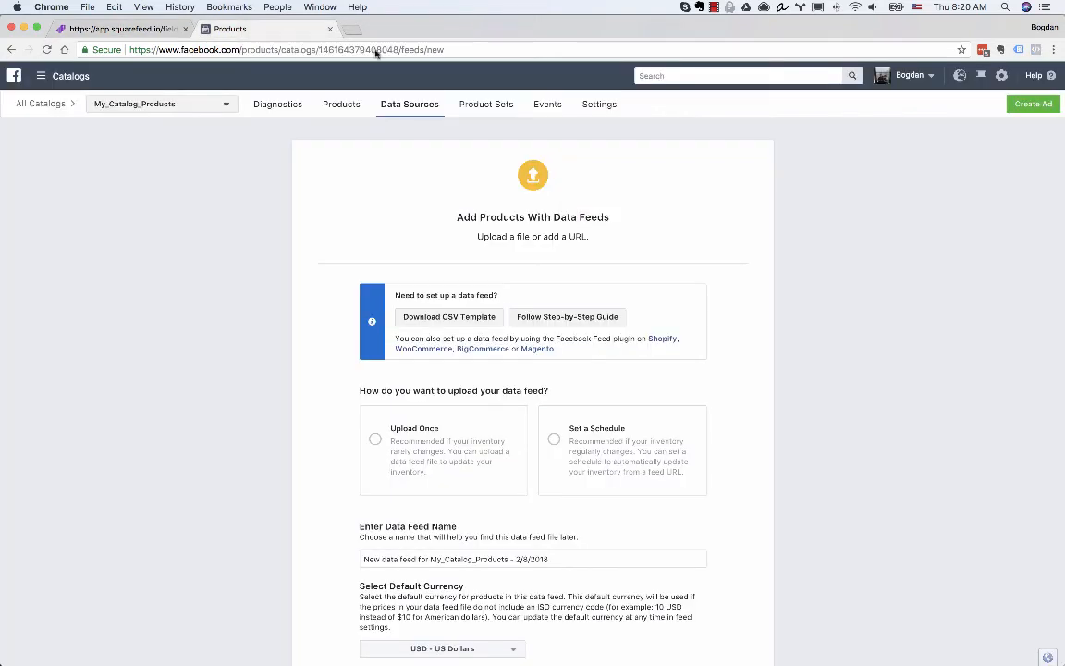
mouse_move(514, 303)
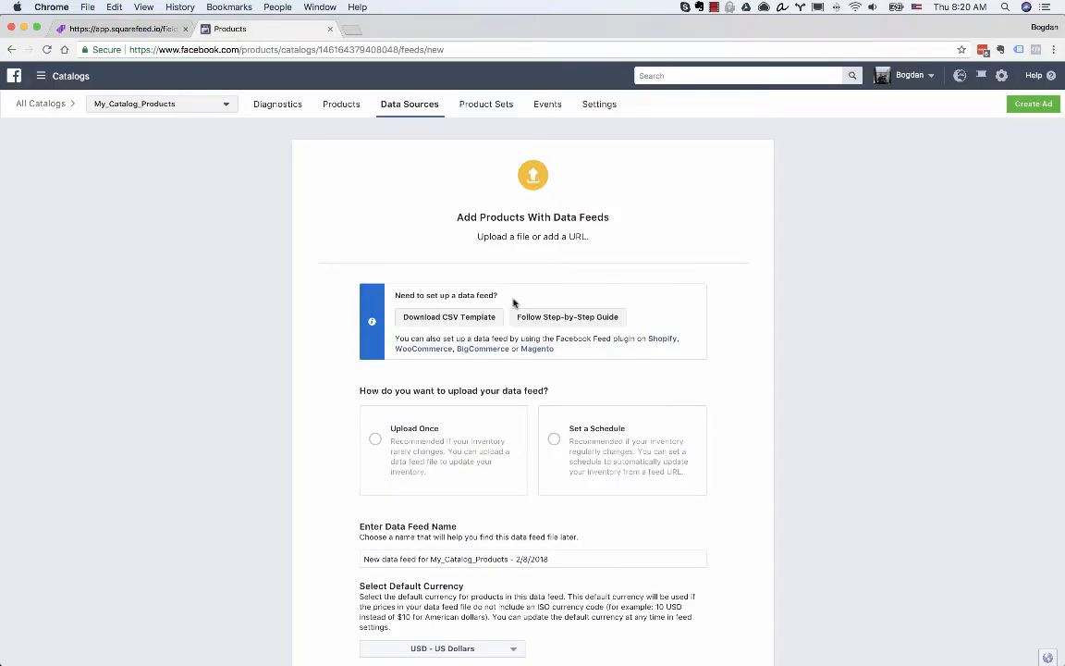
mouse_move(522, 299)
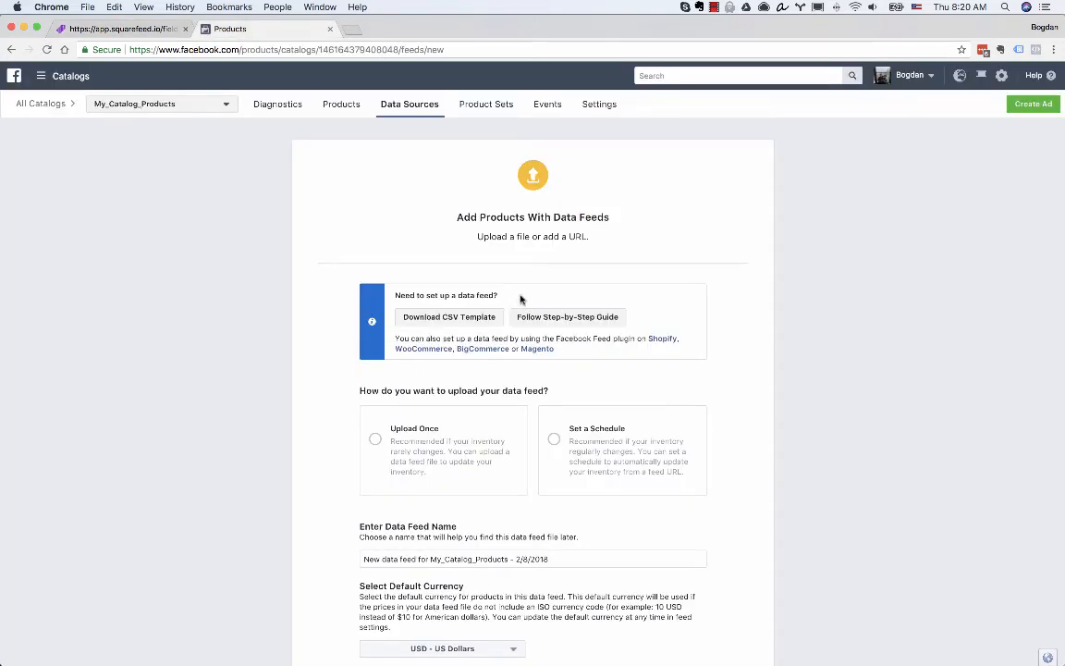
Schedule daily uploads from the Squarefeed feed URL and start the feed upload.
left_click(554, 438)
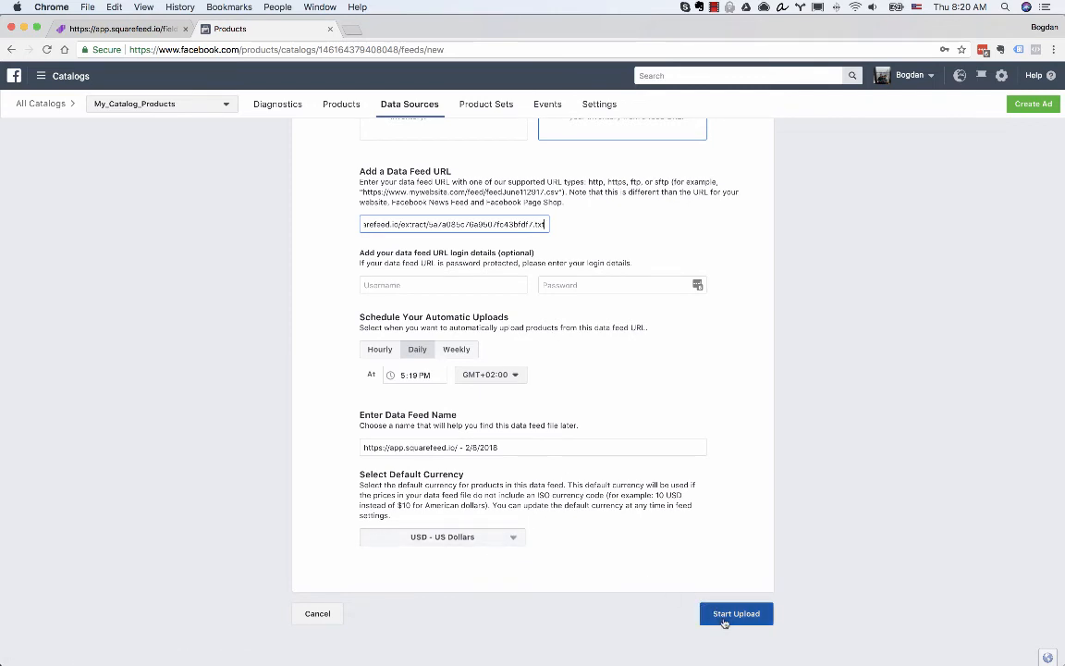
left_click(736, 614)
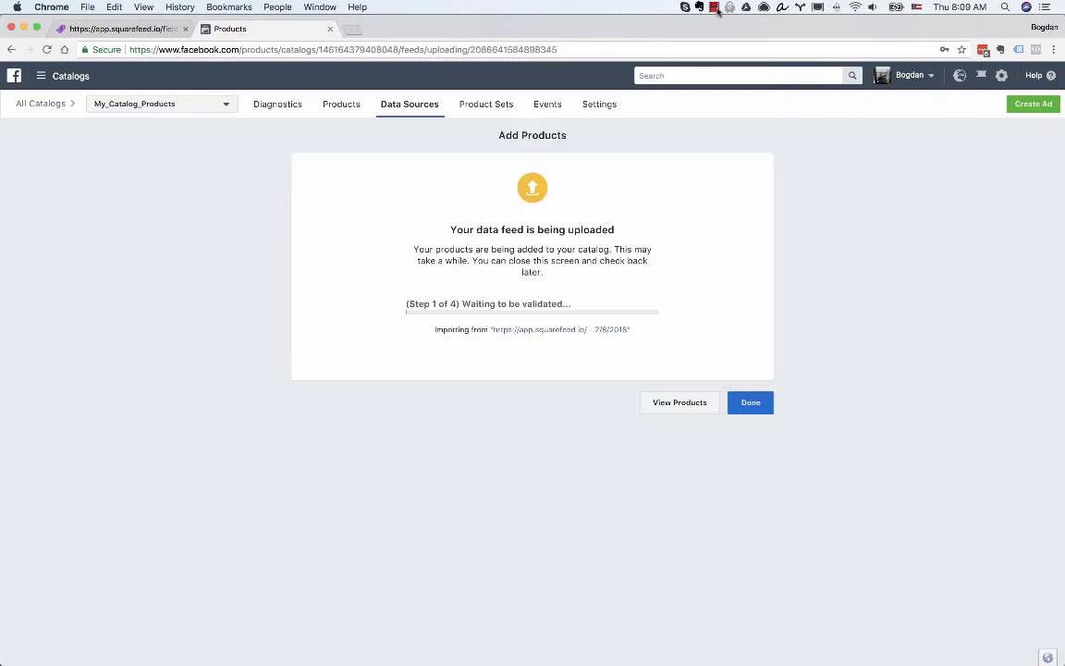